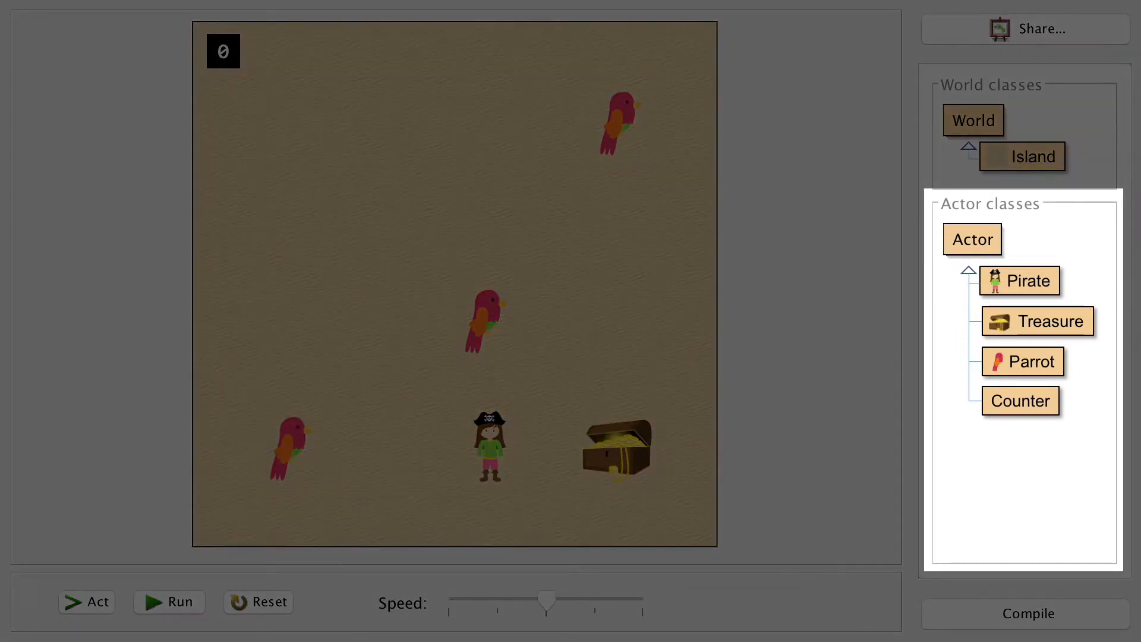
Create a FirstMate subclass of Actor with the imported firstmate.jpg image.
{"action": "right_click", "coordinate": [972, 239]}
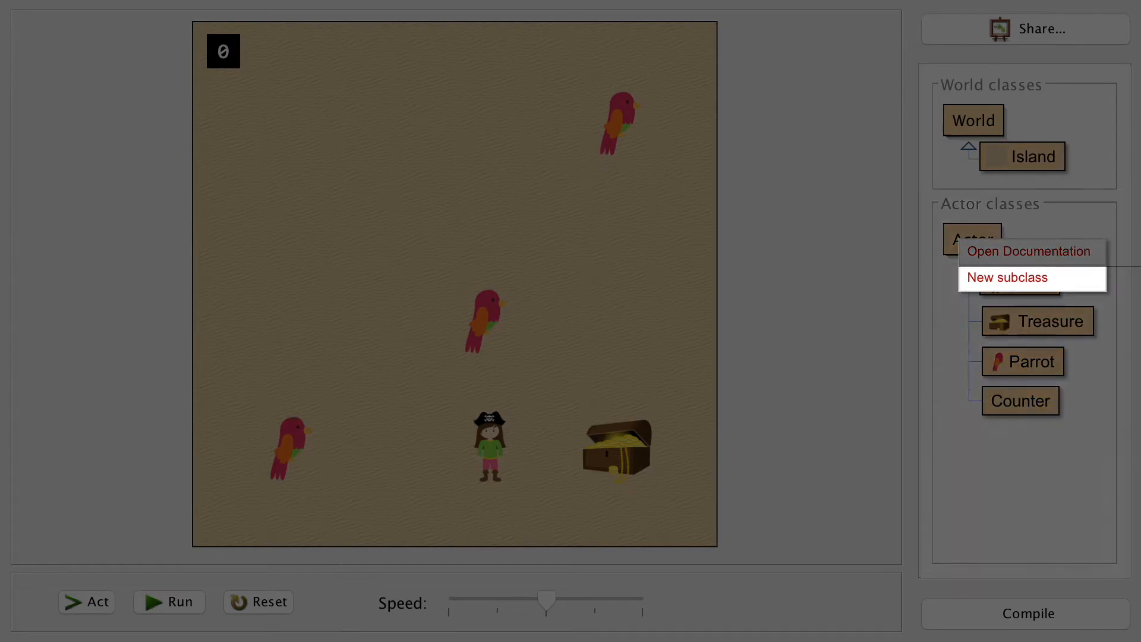
{"action": "left_click", "coordinate": [1006, 277]}
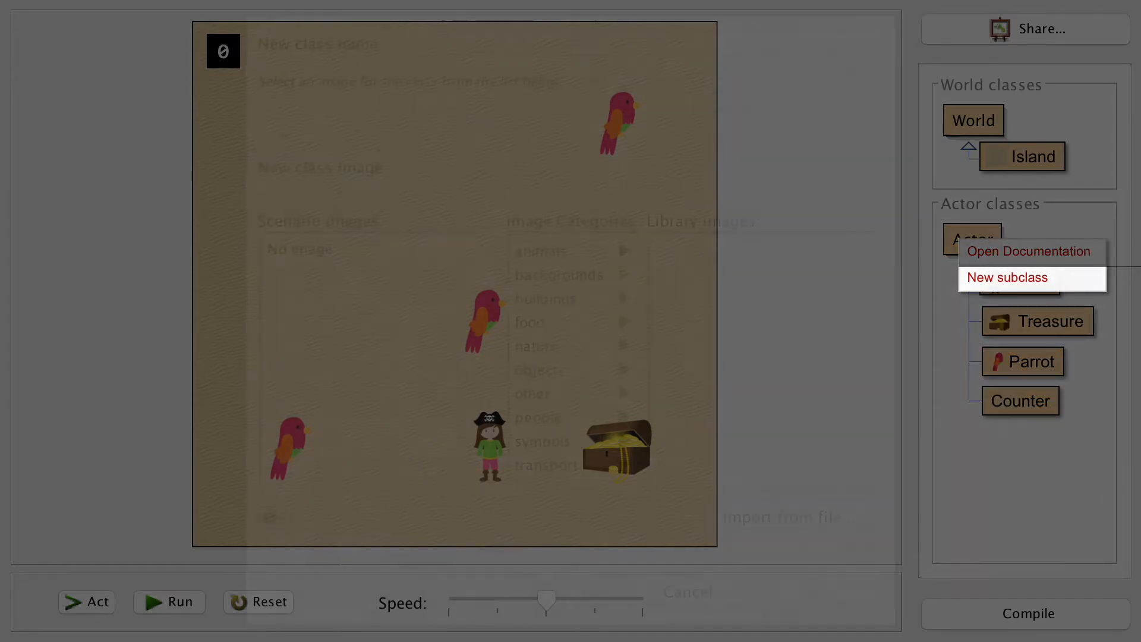
{"action": "left_click", "coordinate": [1006, 278]}
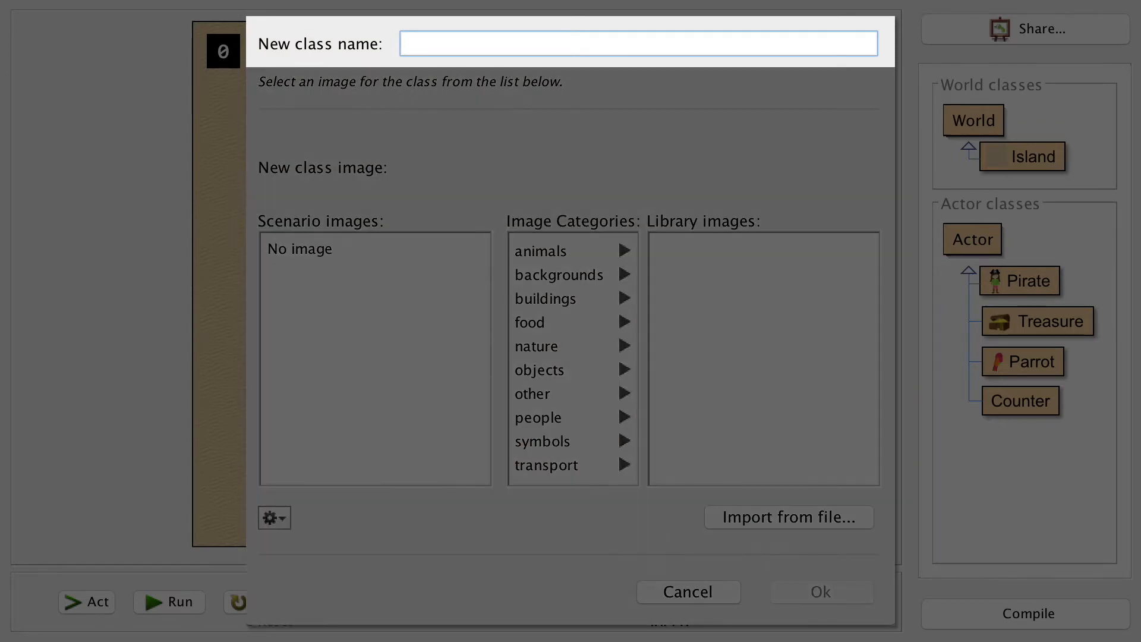
{"action": "type", "text": "FirstMate"}
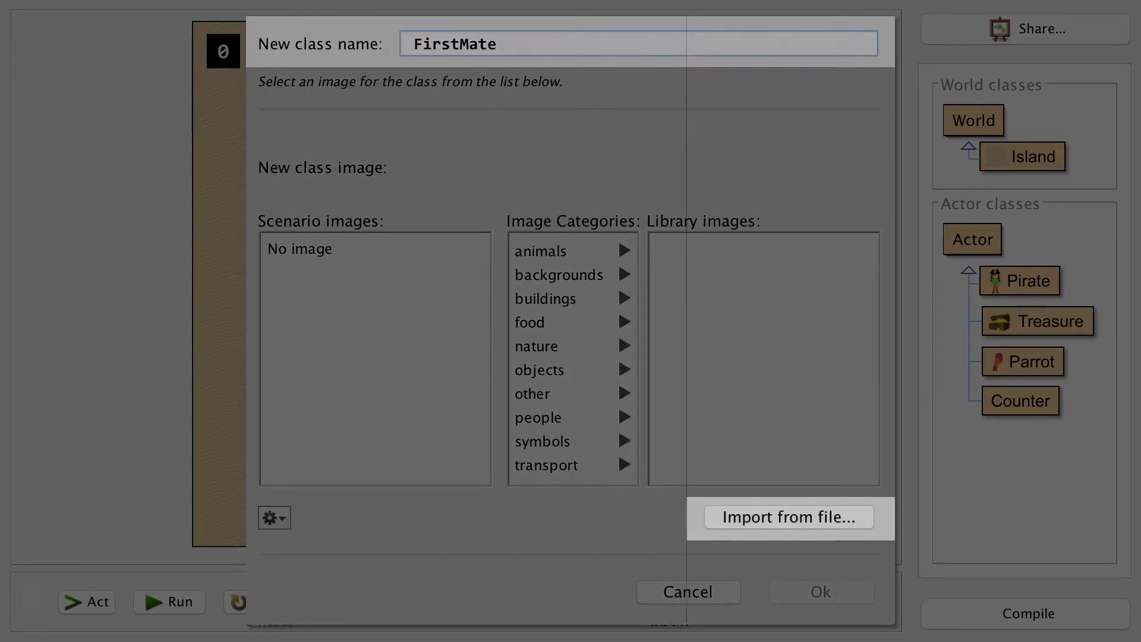
{"action": "left_click", "coordinate": [788, 517]}
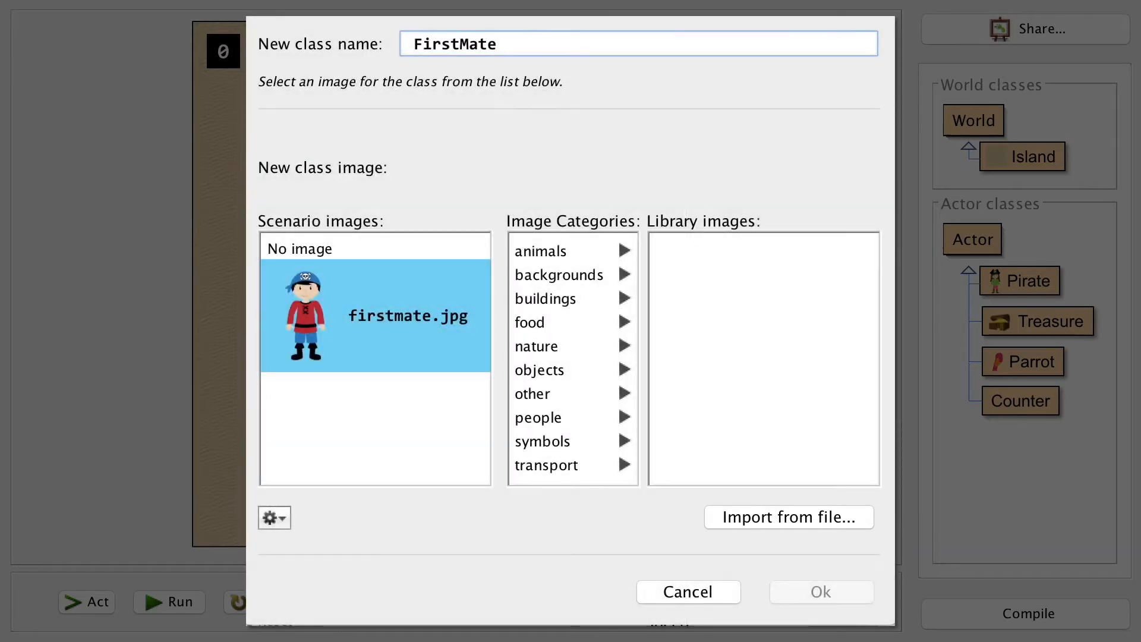
{"action": "left_click", "coordinate": [820, 591]}
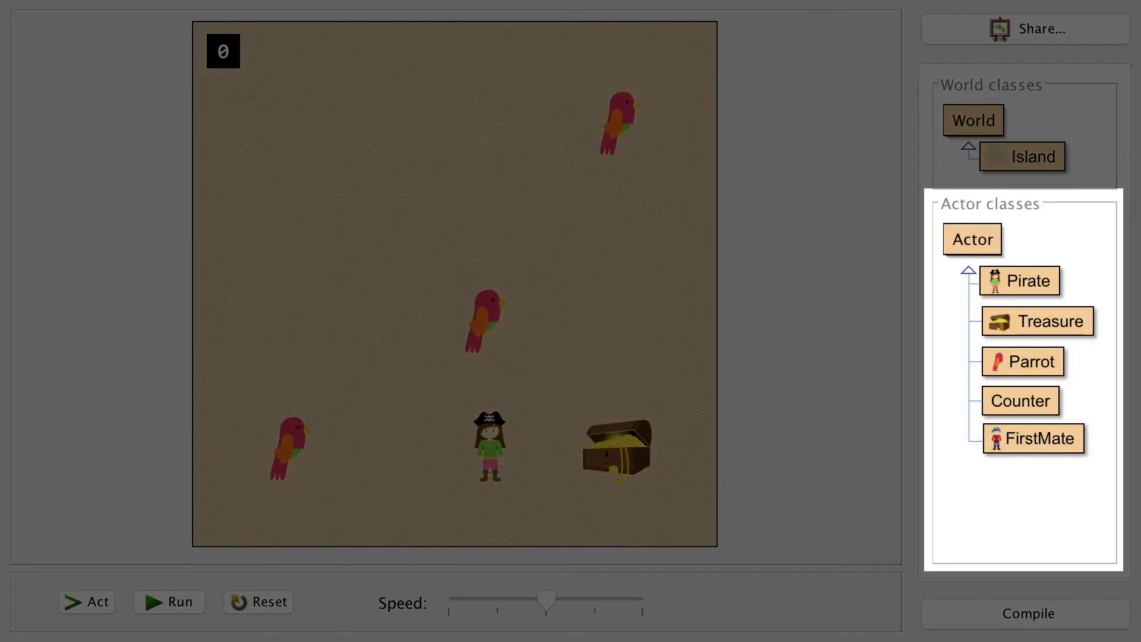
Place a new FirstMate() in the island's upper-left and save the world.
{"action": "right_click", "coordinate": [1033, 438]}
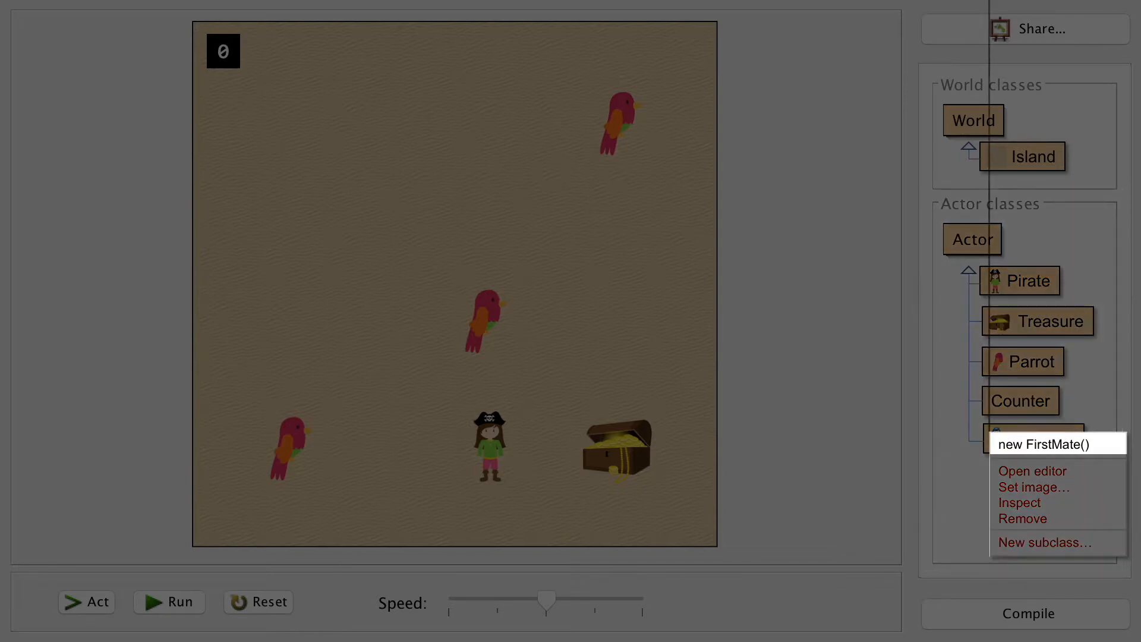
{"action": "left_click", "coordinate": [1058, 444]}
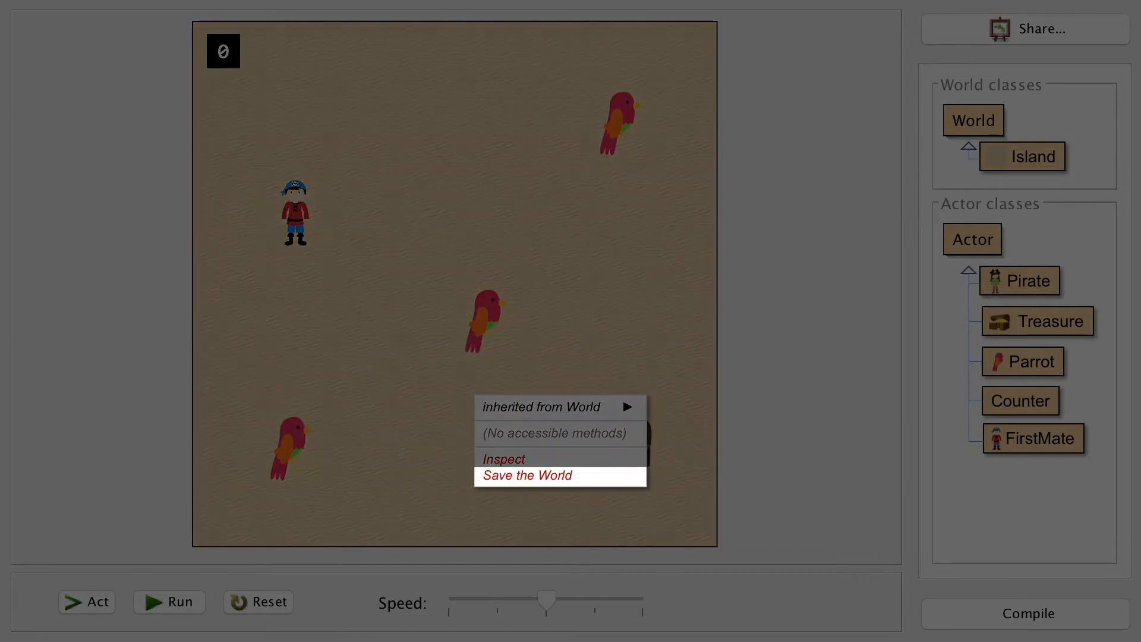
{"action": "left_click", "coordinate": [528, 475]}
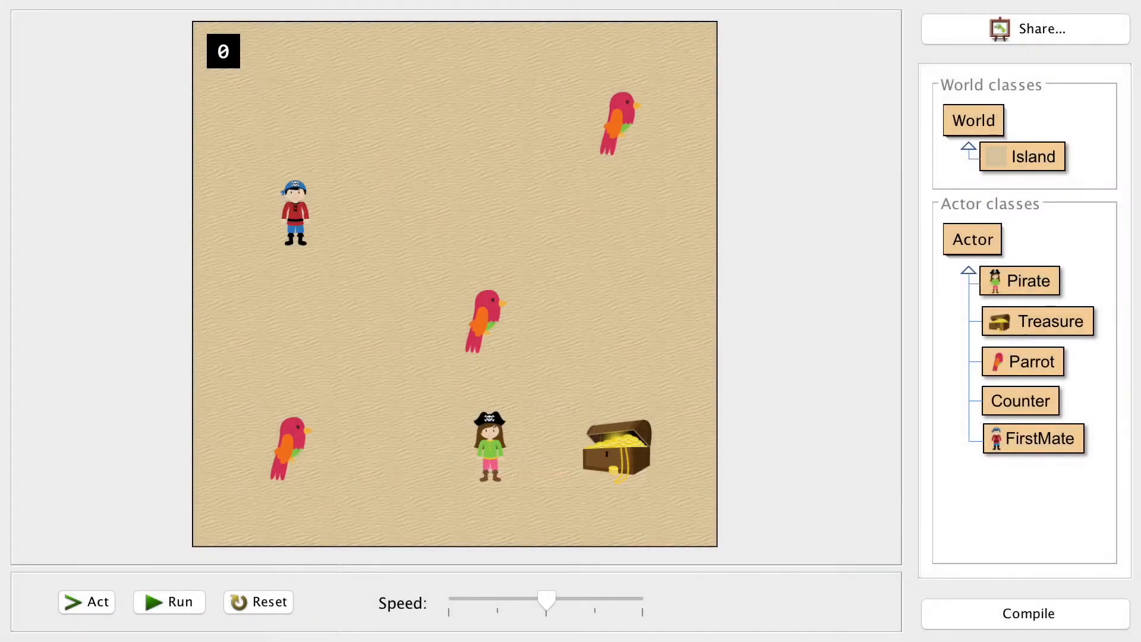
{"action": "left_click", "coordinate": [1020, 280]}
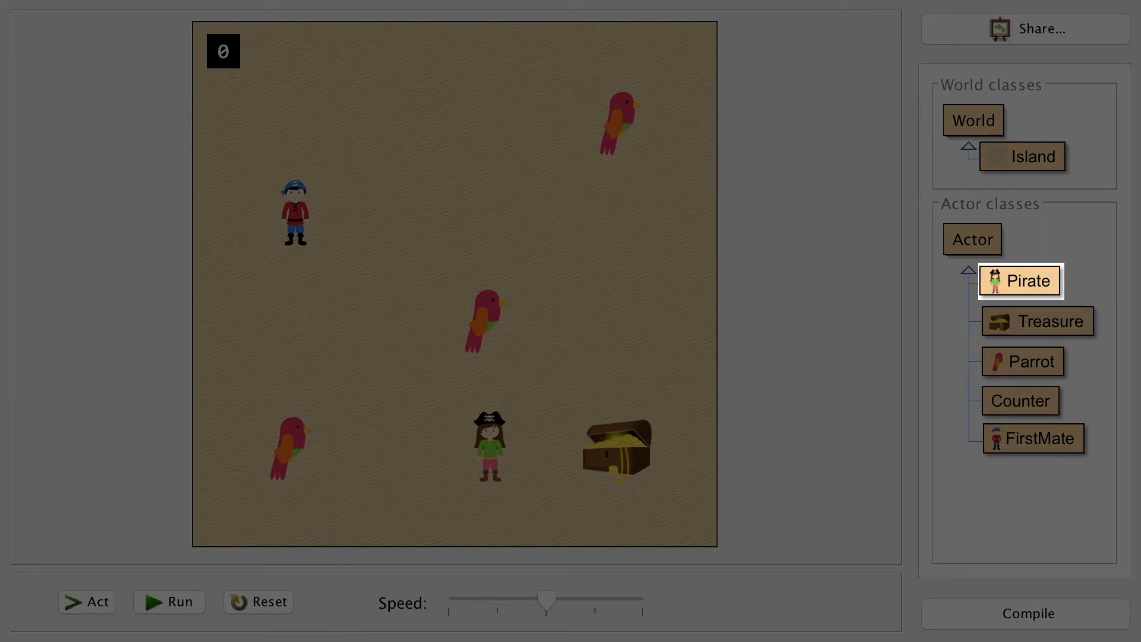
{"action": "double_click", "coordinate": [1019, 281]}
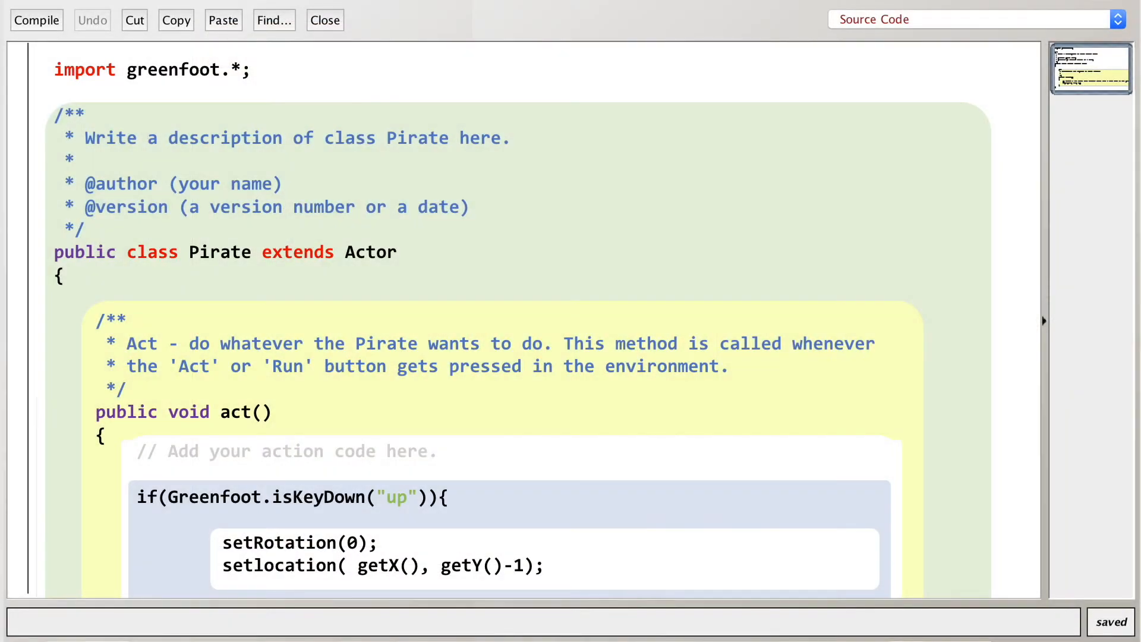
{"action": "scroll", "scroll_direction": "down", "scroll_amount": 3}
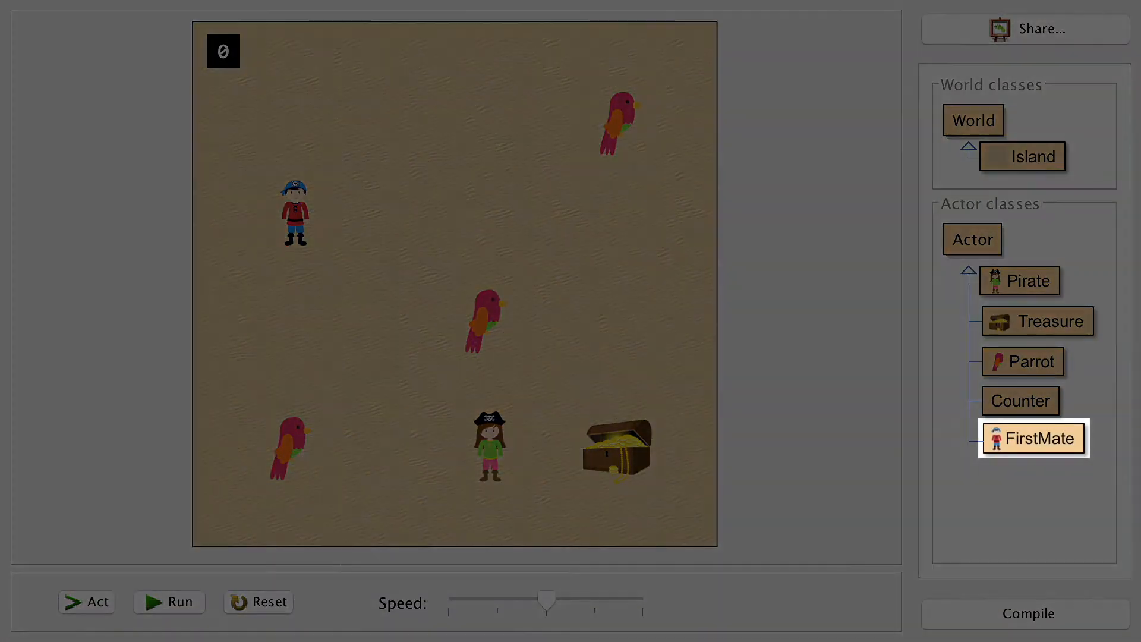
Write FirstMate's act code with W/A/S/D isKeyDown checks, setRotation and setLocation.
{"action": "double_click", "coordinate": [1033, 437]}
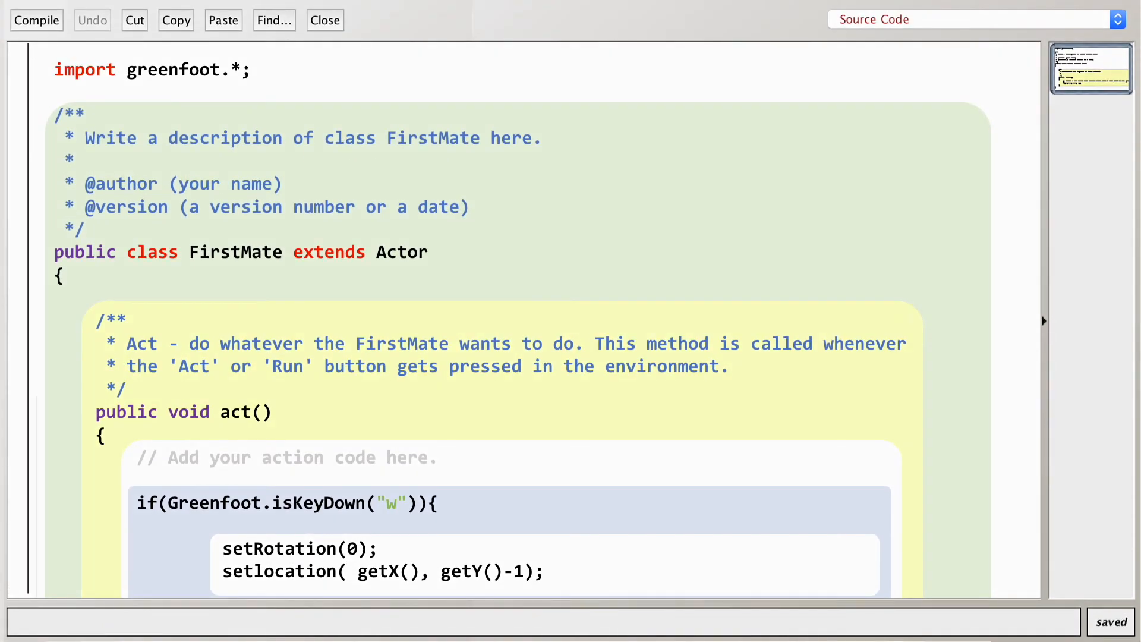
{"action": "left_click", "coordinate": [36, 20]}
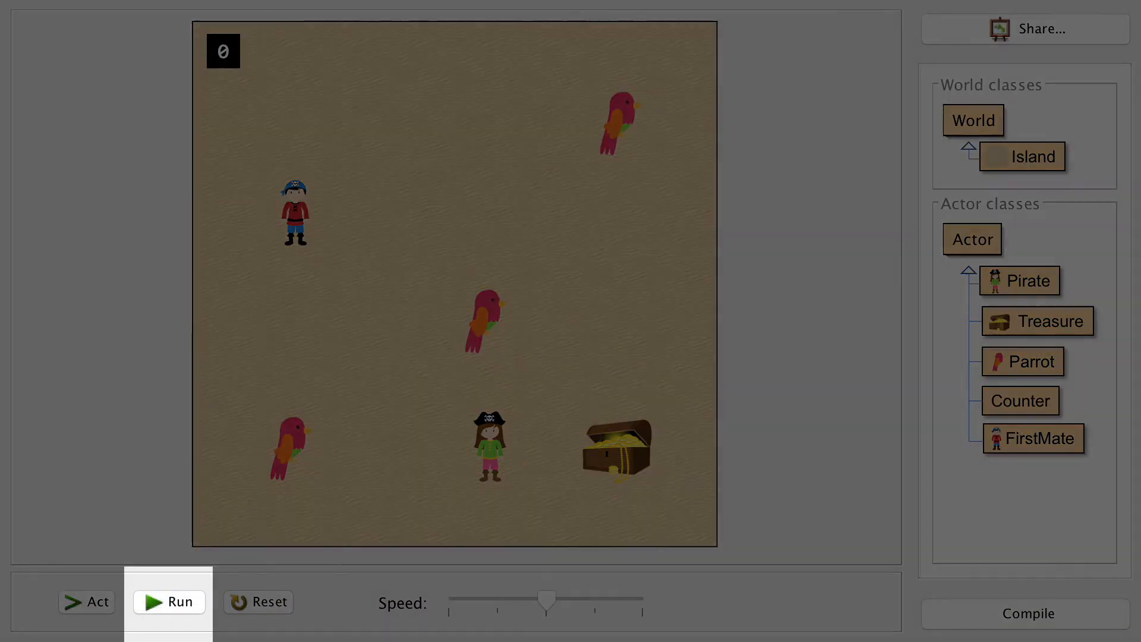
Run the scenario and move the first mate left with A, then down with S.
{"action": "left_click", "coordinate": [169, 602]}
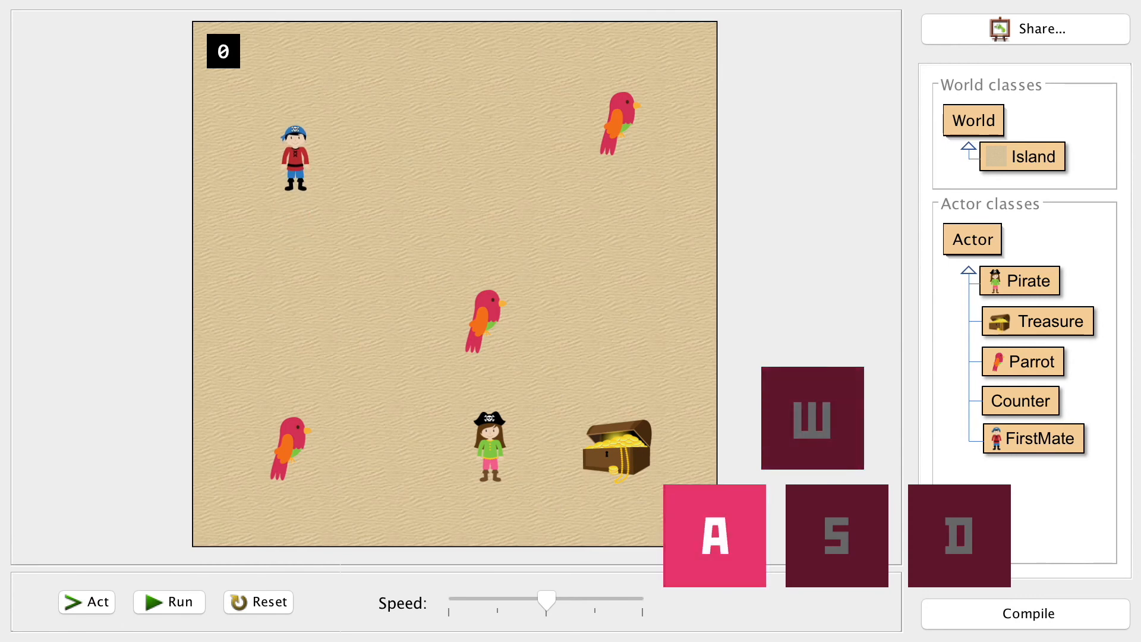
{"action": "key", "text": "a"}
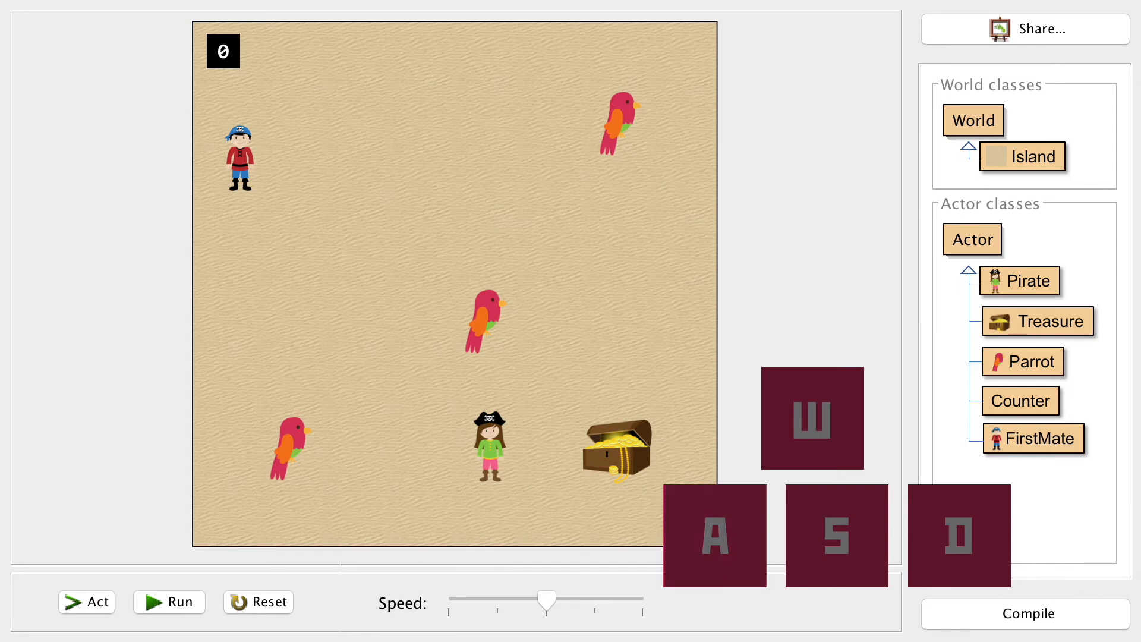
{"action": "key", "text": "s"}
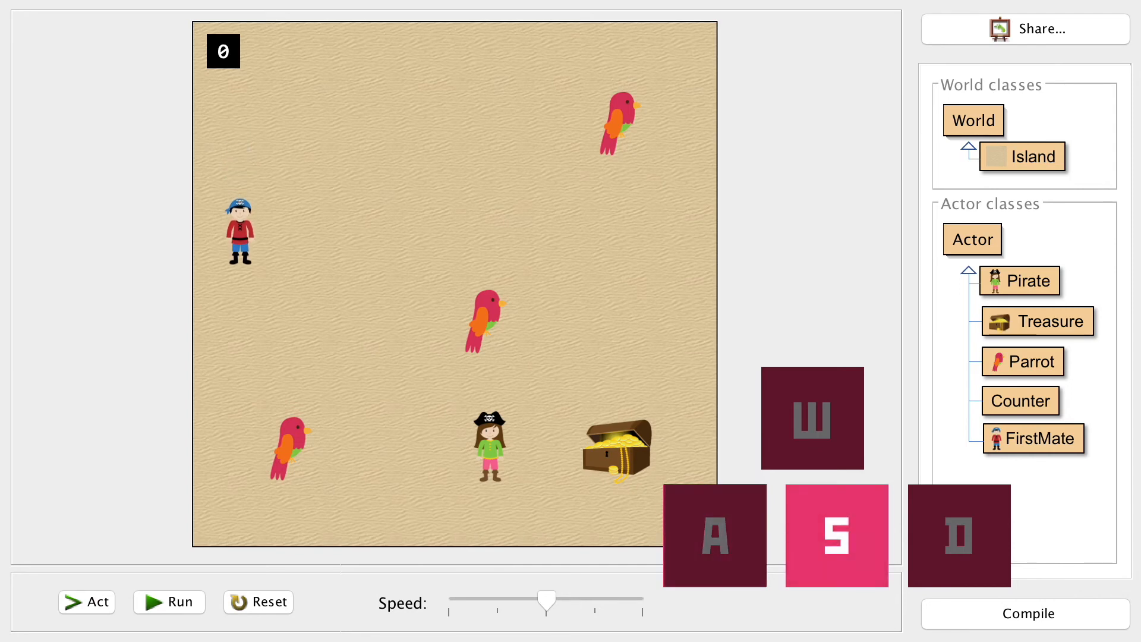